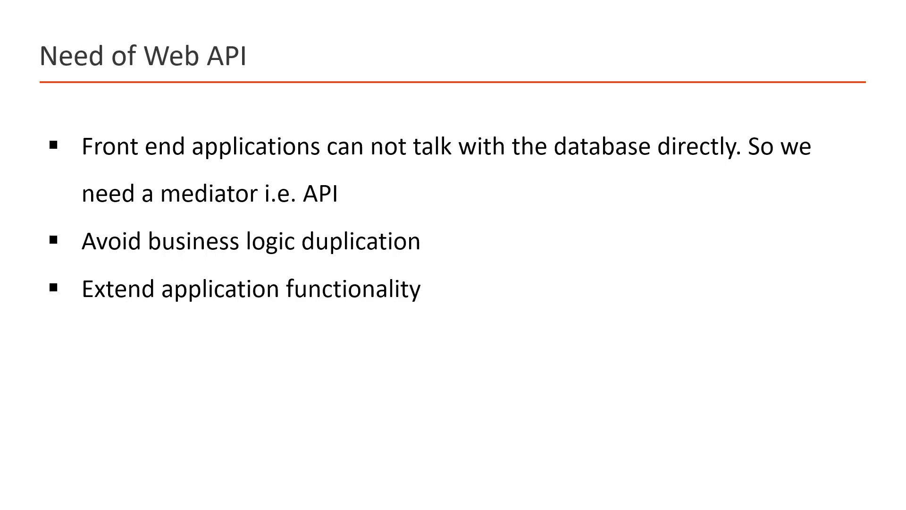
{"action": "type", "text": "Abstraction"}
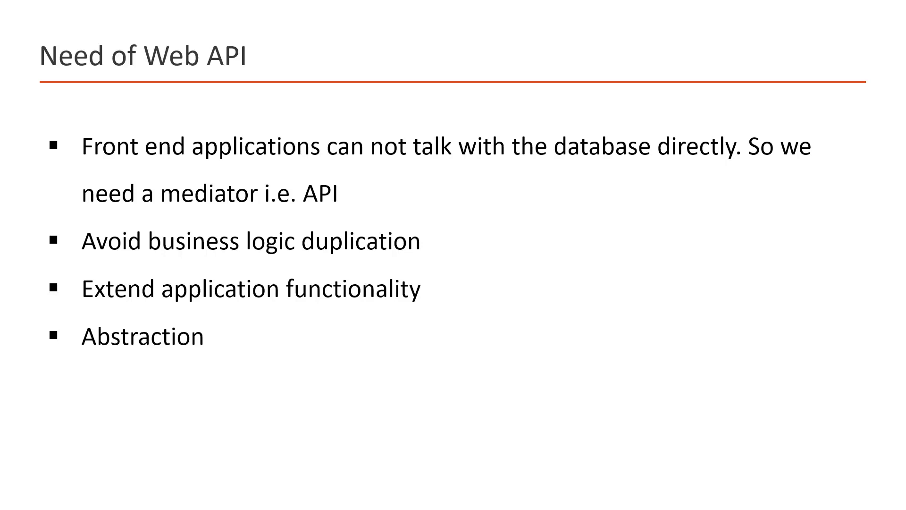